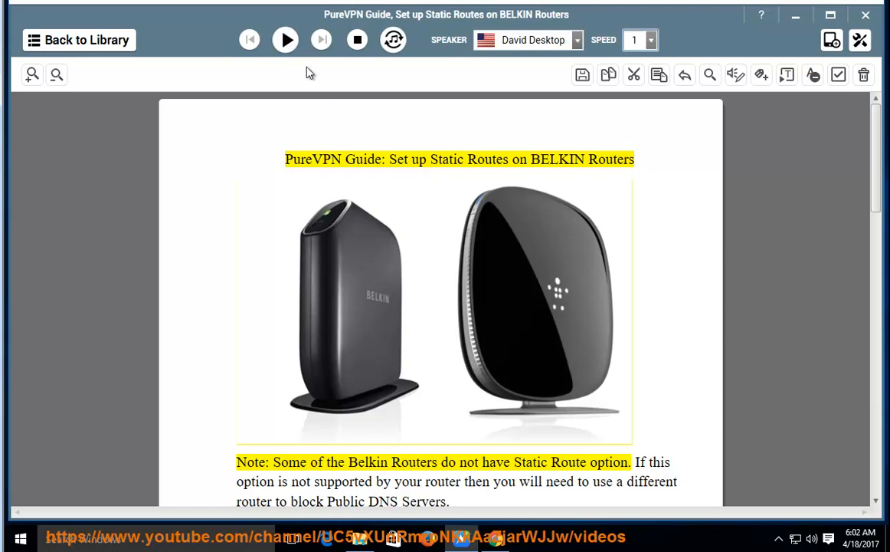
- Start reading the PureVPN Belkin static-route guide aloud from the toolbar Play button
{"action": "left_click", "coordinate": [285, 39]}
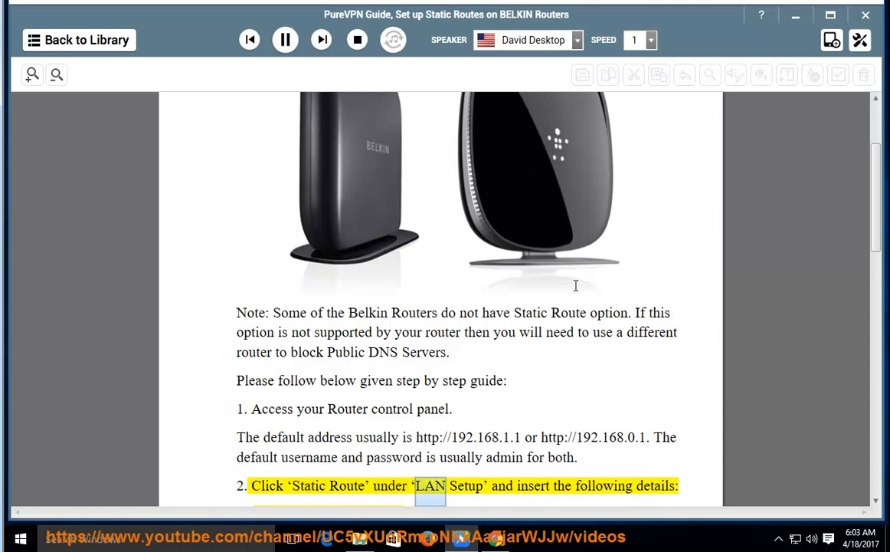
- Scroll with the narration through the first route's network, mask and gateway onto page 2's step 3
{"action": "scroll", "scroll_direction": "down", "scroll_amount": 3}
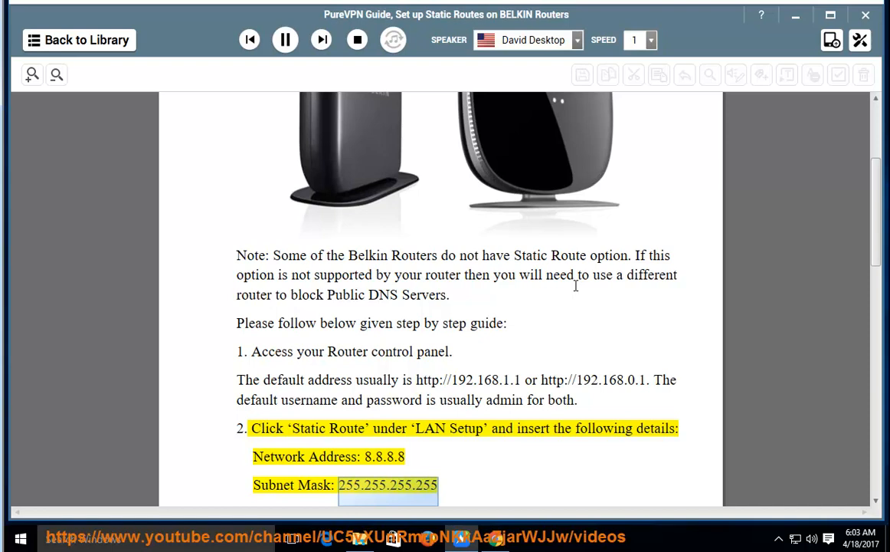
{"action": "scroll", "scroll_direction": "down", "scroll_amount": 3}
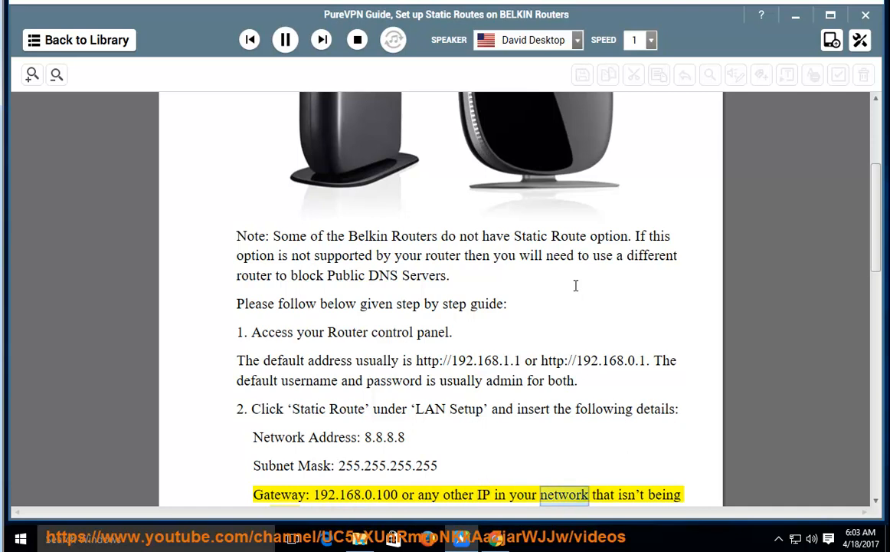
{"action": "scroll", "scroll_direction": "down", "scroll_amount": 3}
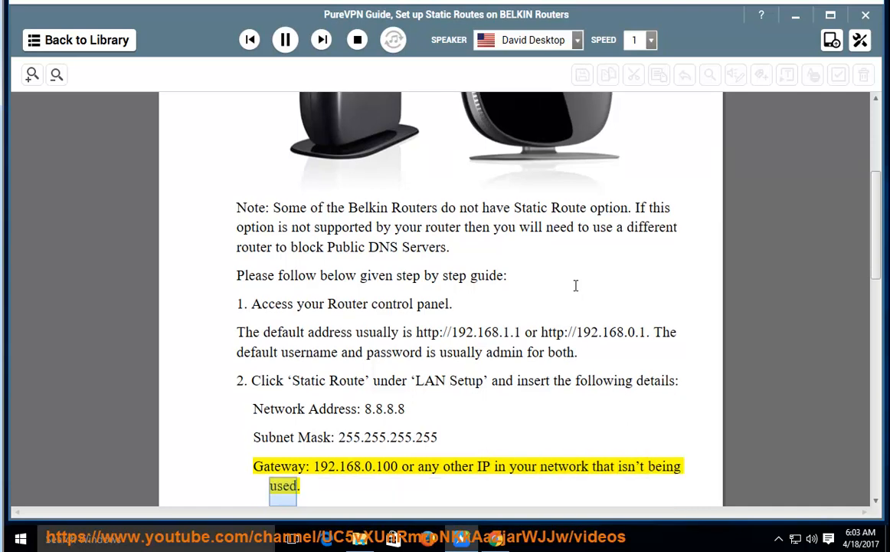
{"action": "scroll", "scroll_direction": "down", "scroll_amount": 3}
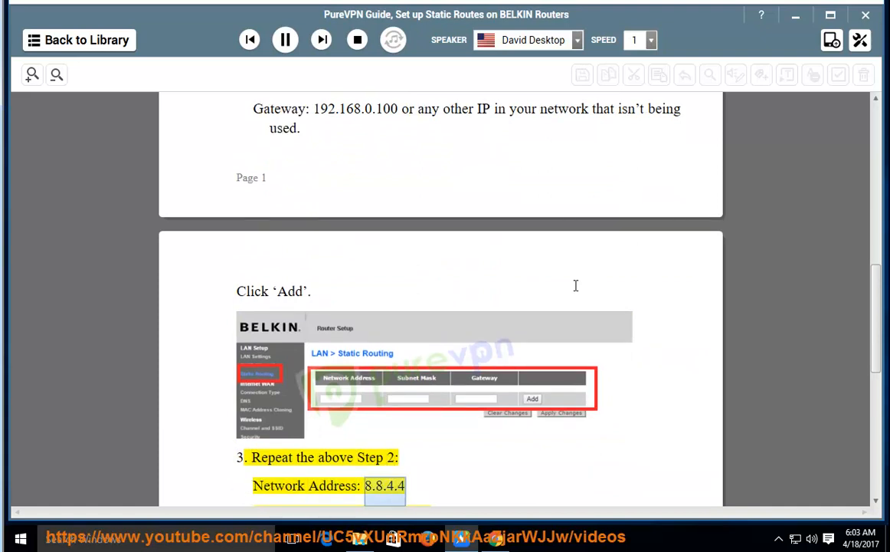
{"action": "scroll", "scroll_direction": "down", "scroll_amount": 3}
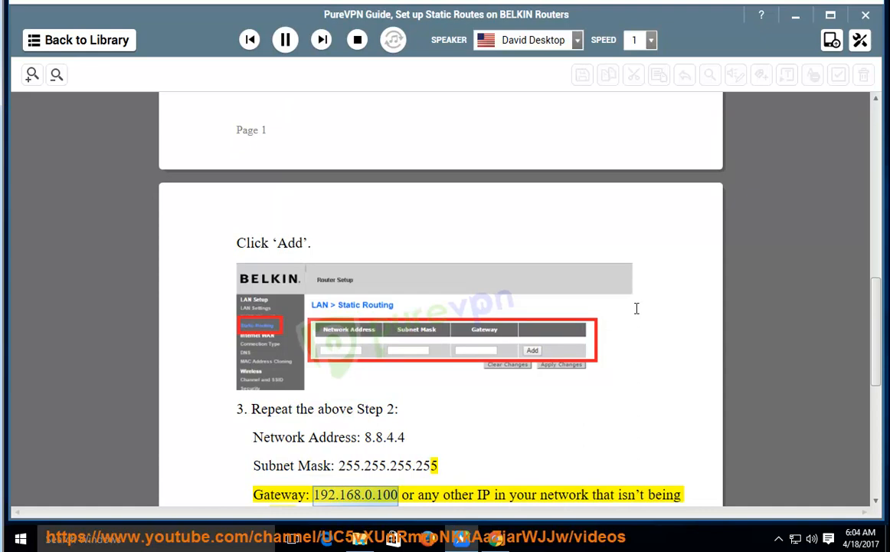
{"action": "mouse_move", "coordinate": [633, 307]}
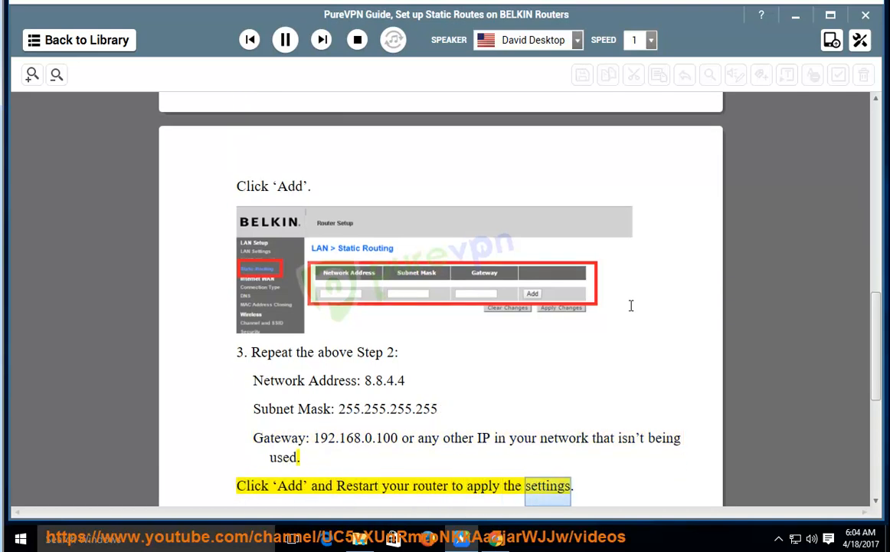
- Scroll with the narration through step 4's Windows and Mac OSX ping instructions
{"action": "scroll", "scroll_direction": "down", "scroll_amount": 3}
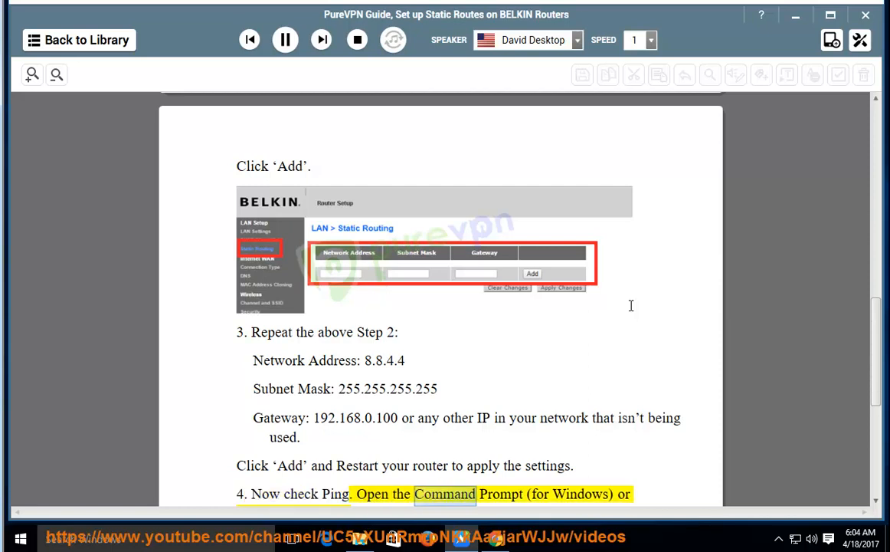
{"action": "scroll", "scroll_direction": "down", "scroll_amount": 3}
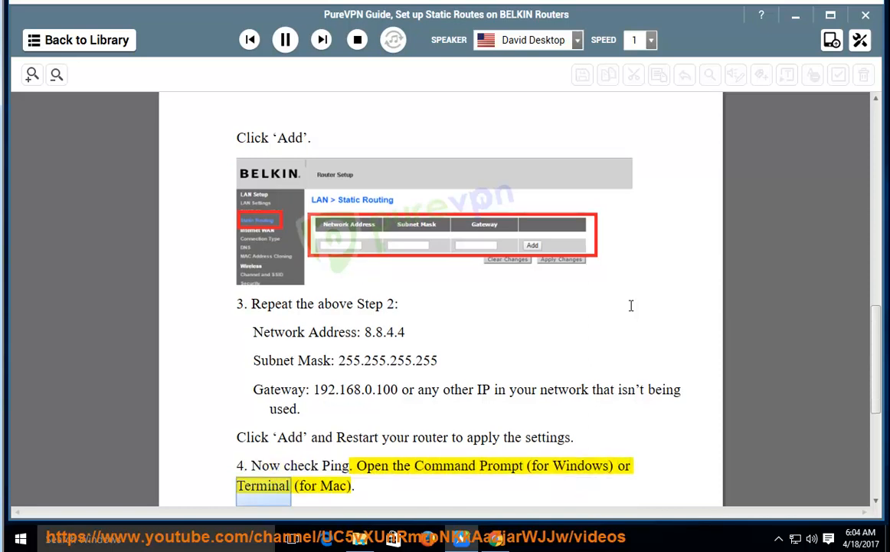
{"action": "scroll", "scroll_direction": "down", "scroll_amount": 3}
{"action": "type", "text": "cmd"}
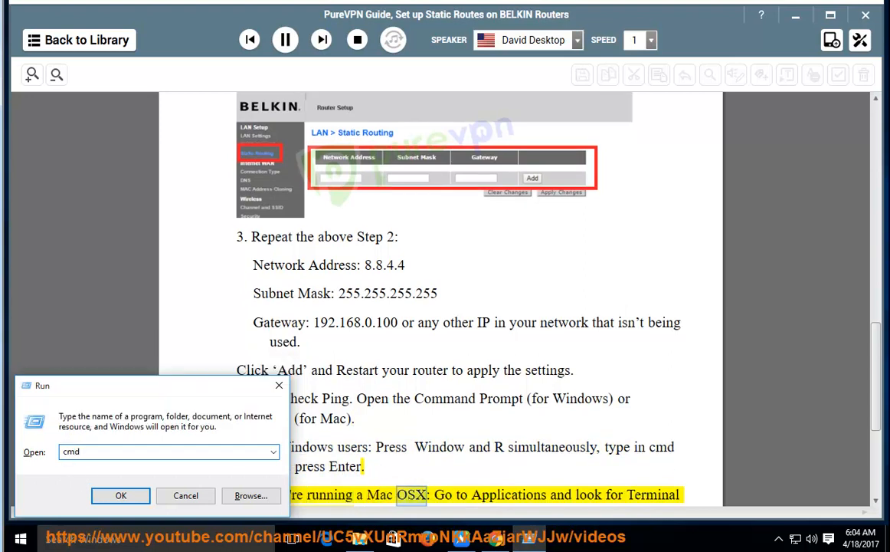
- Launch Command Prompt from Run and run PING 8.8.8.8, receiving four replies with 0% loss
{"action": "left_click", "coordinate": [120, 495]}
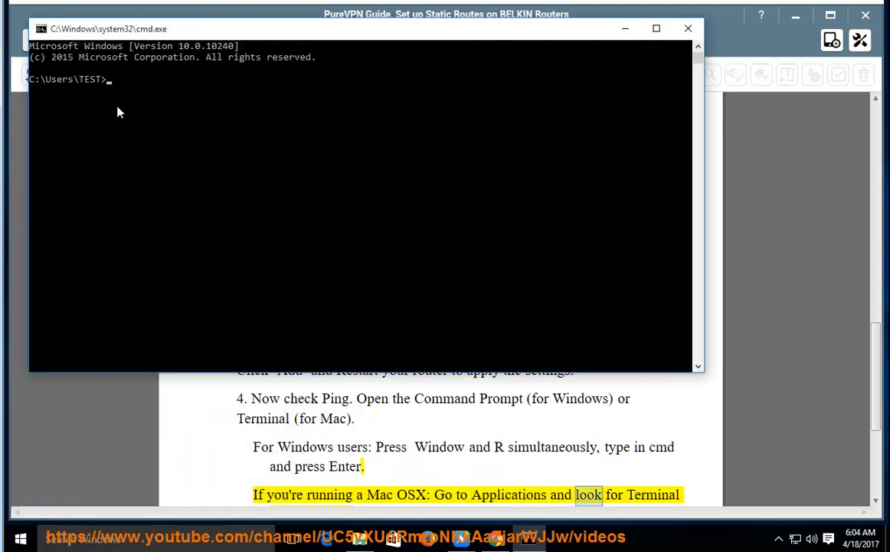
{"action": "type", "text": "P"}
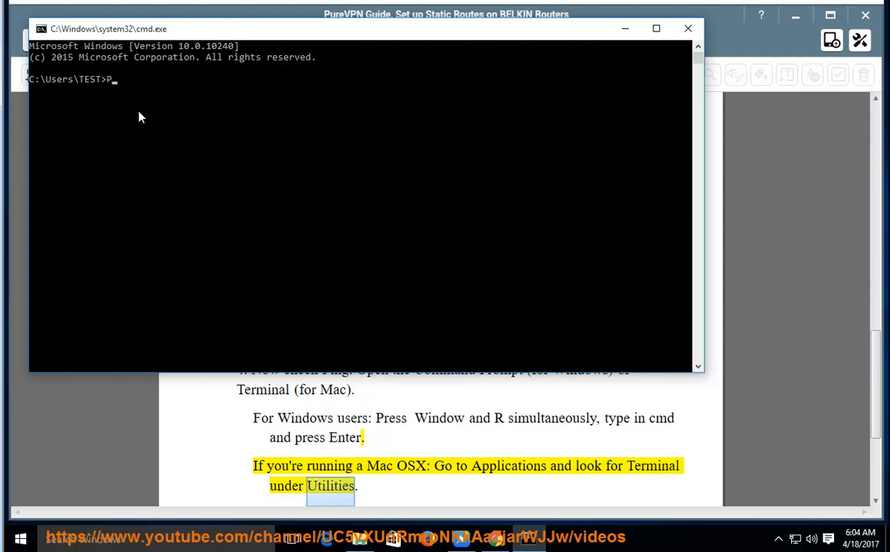
{"action": "type", "text": "ING"}
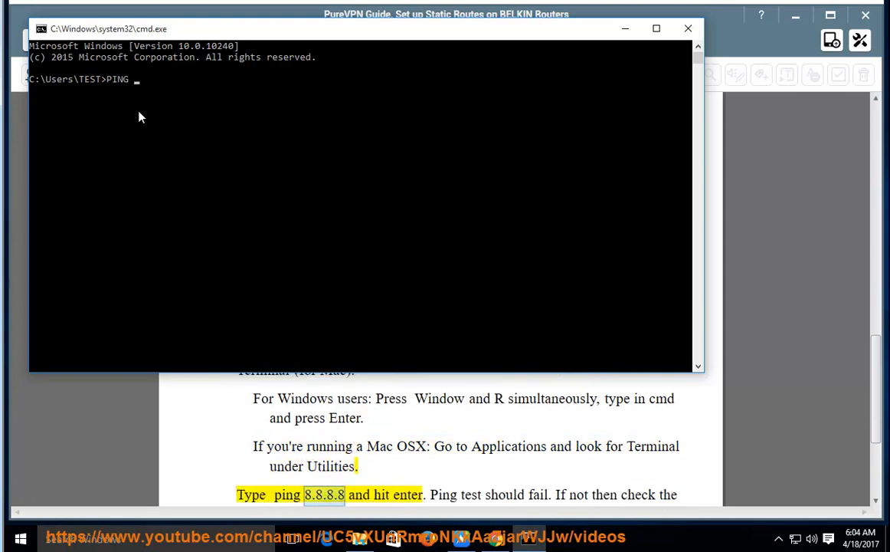
{"action": "type", "text": "8.8.8.8"}
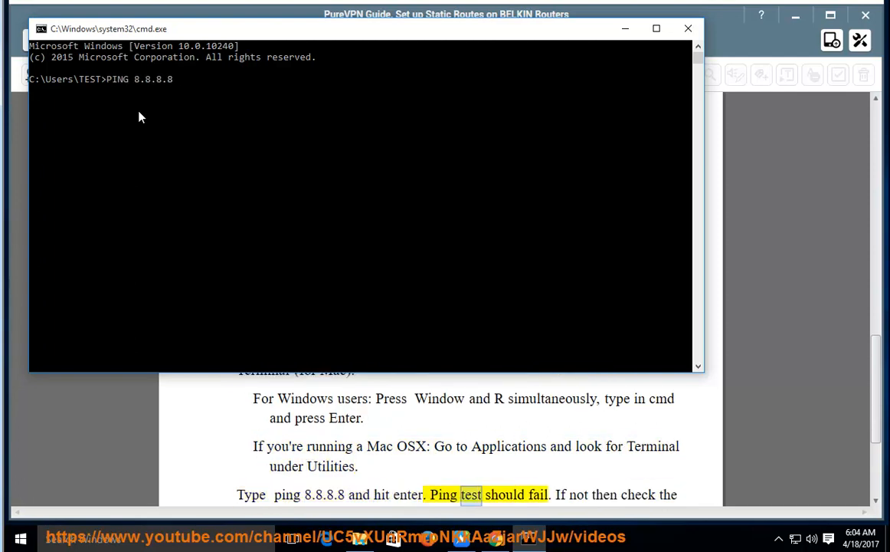
{"action": "key", "text": "enter"}
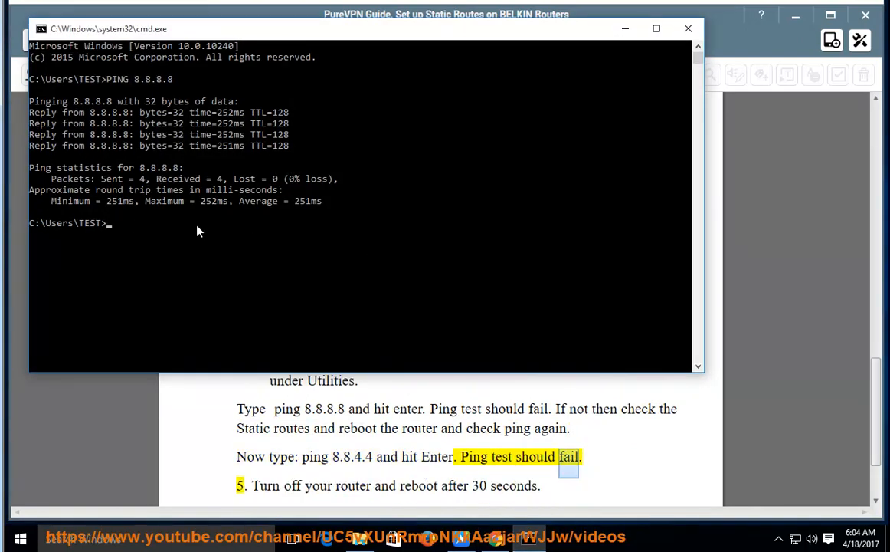
- Enter PING 8.8.8.8 again at the prompt
{"action": "type", "text": "PING 8.8.8.8"}
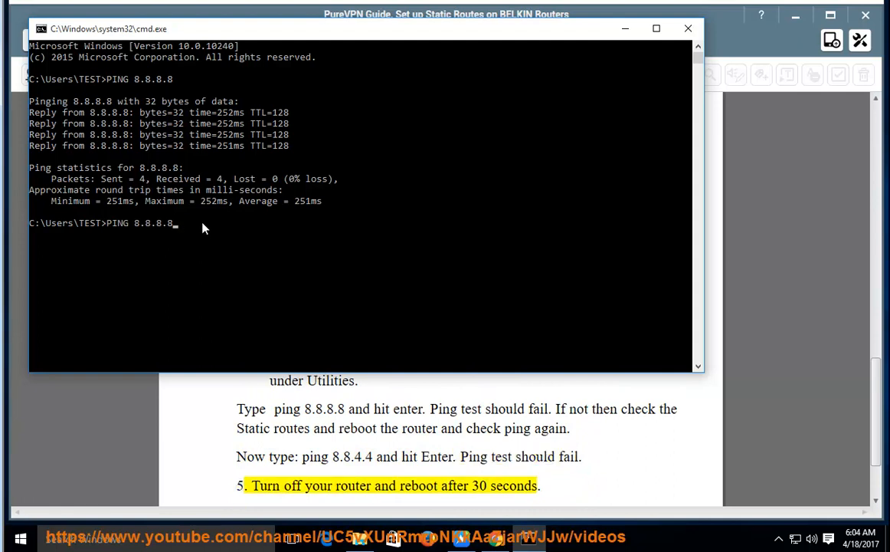